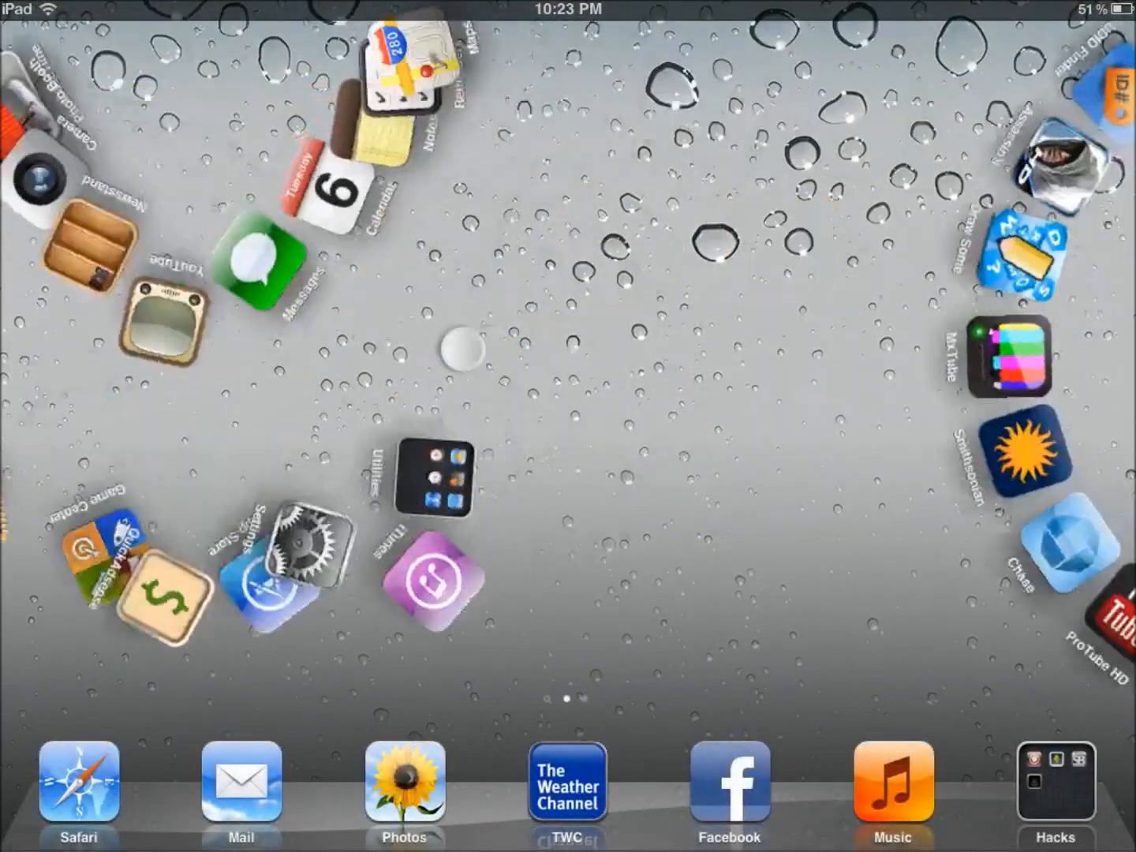
# - Swipe to the next home screen page, showing the swirling icon transition
pyautogui.hscroll(-3)
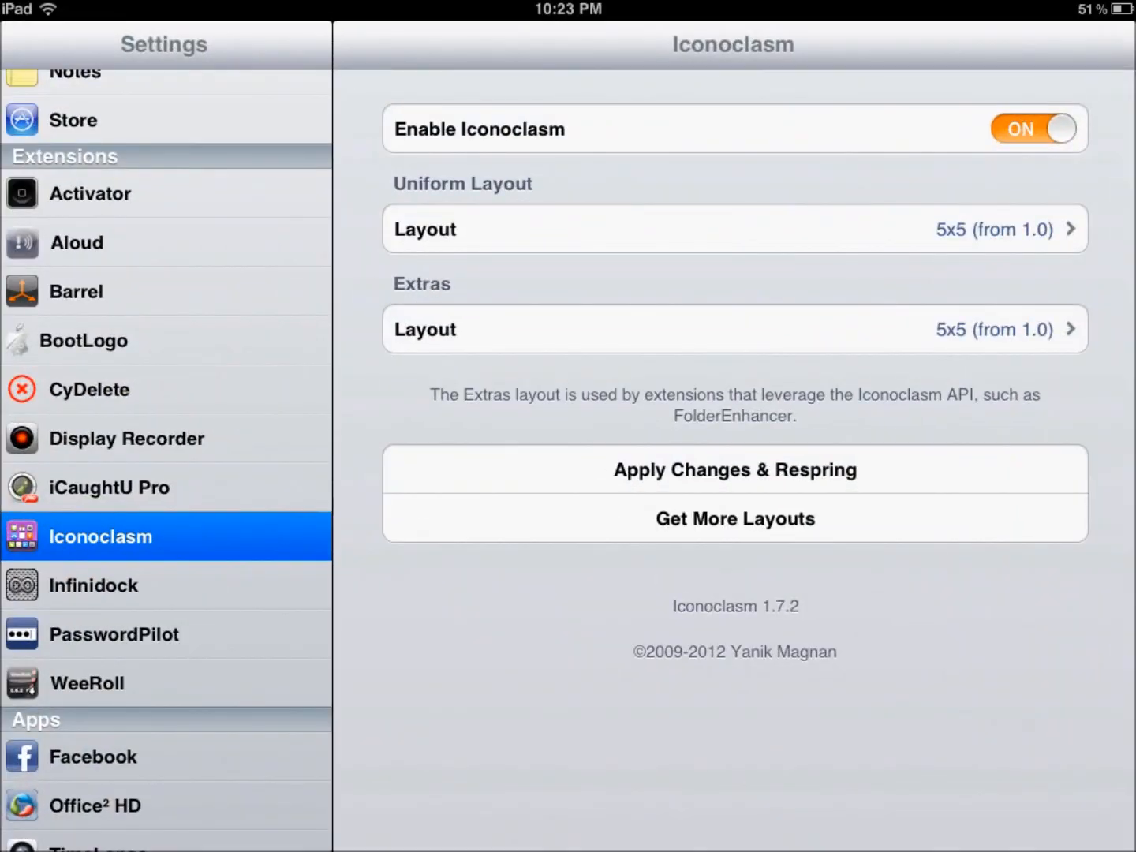
# - Choose 5x5 (from 1.0) as the Iconoclasm uniform icon layout
pyautogui.click(734, 229)
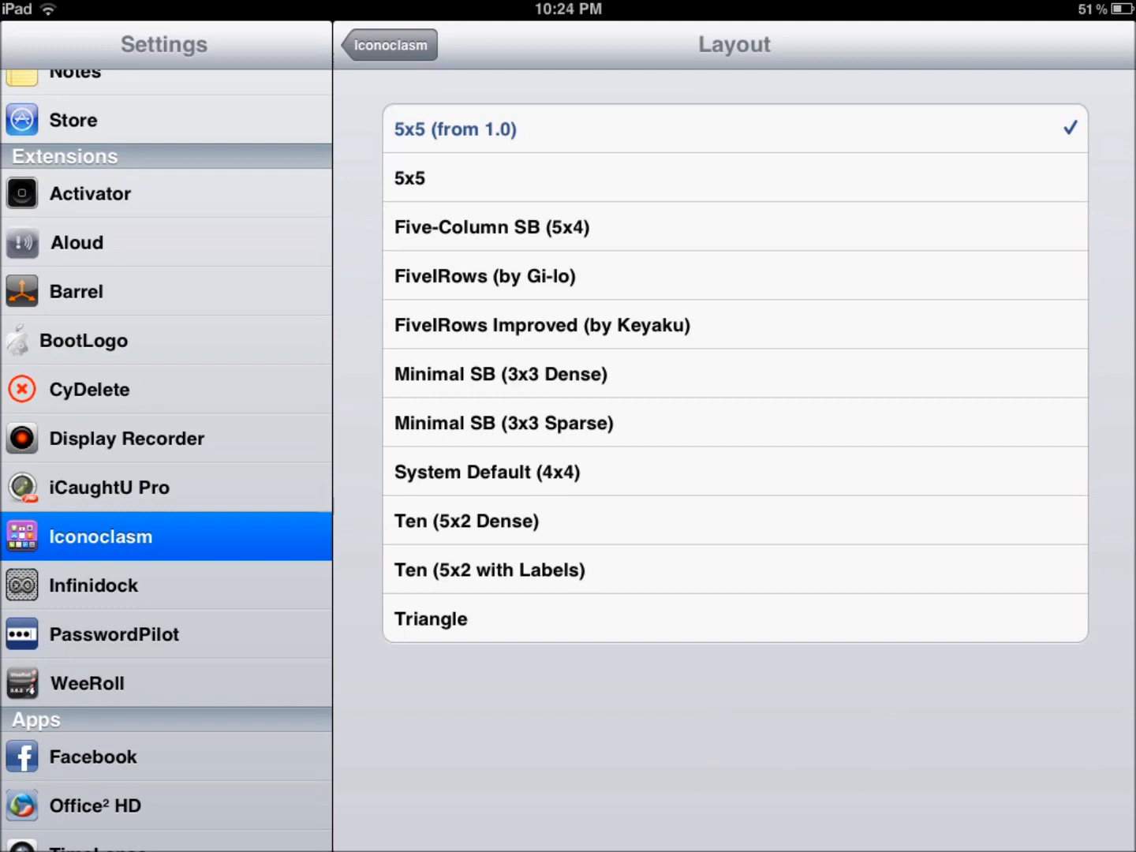
pyautogui.click(388, 44)
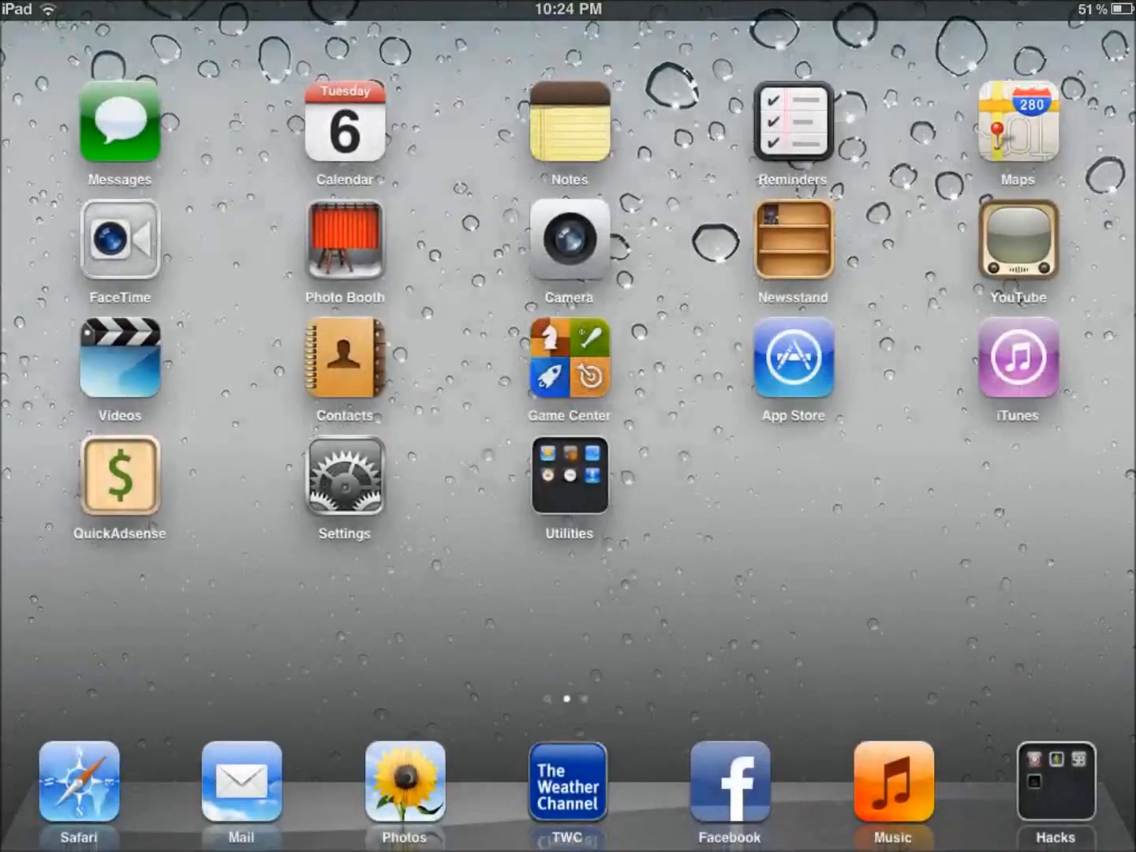
# - Swipe through two home screen pages now arranged in the five-column grid
pyautogui.hscroll(-3)
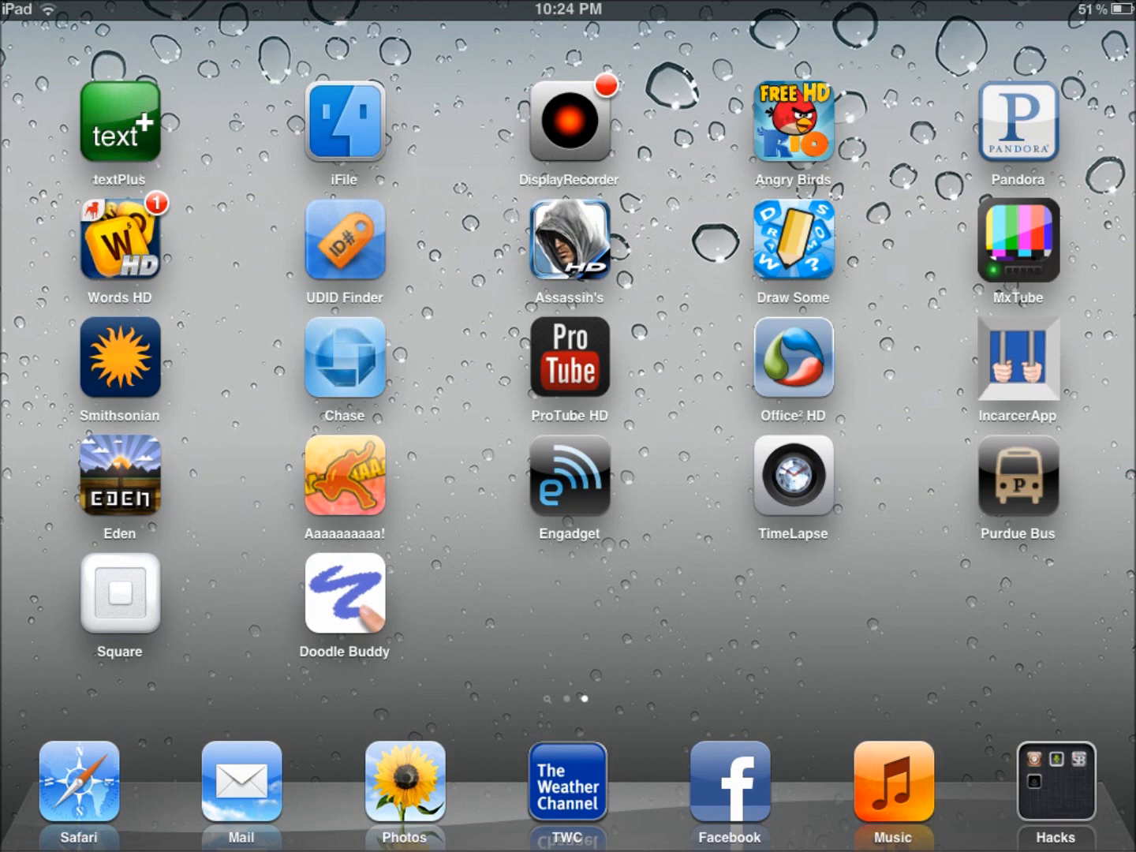
pyautogui.hscroll(-3)
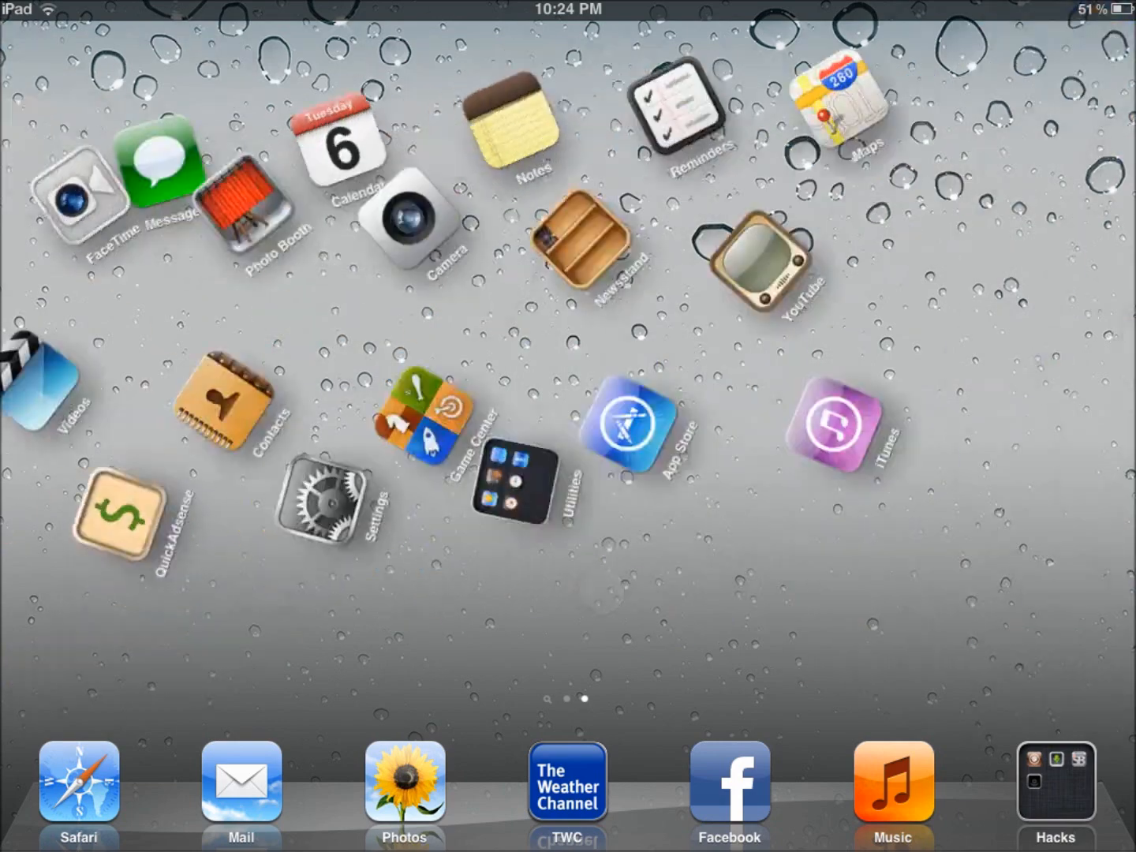